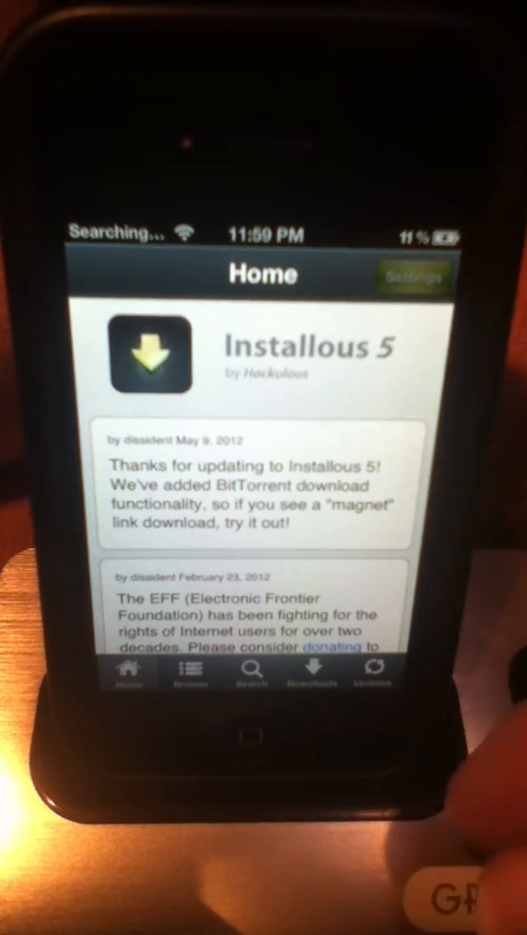
Open Settings and confirm Install automatically, iTunes Sync and LocalSharing ON, Delete automatically and Remove Metadata OFF.
{"action": "left_click", "coordinate": [415, 276]}
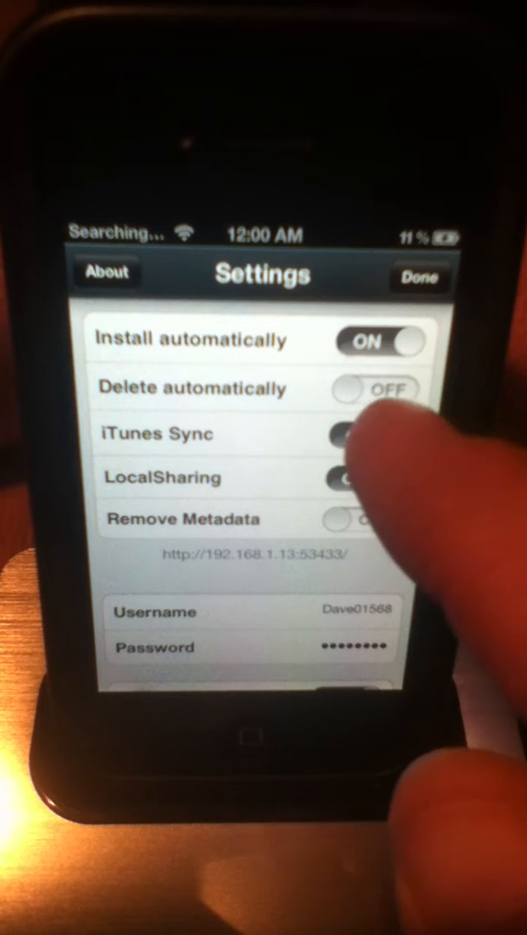
{"action": "left_click", "coordinate": [367, 437]}
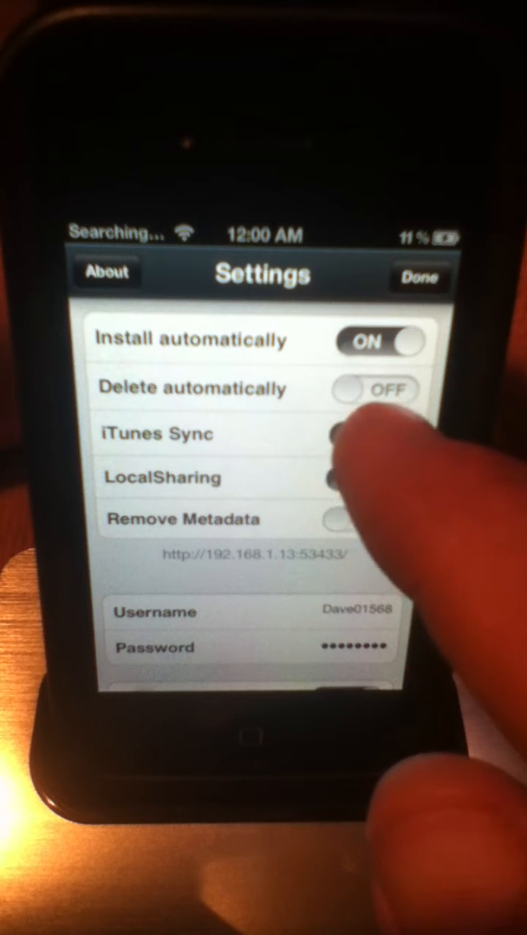
{"action": "left_click", "coordinate": [372, 433]}
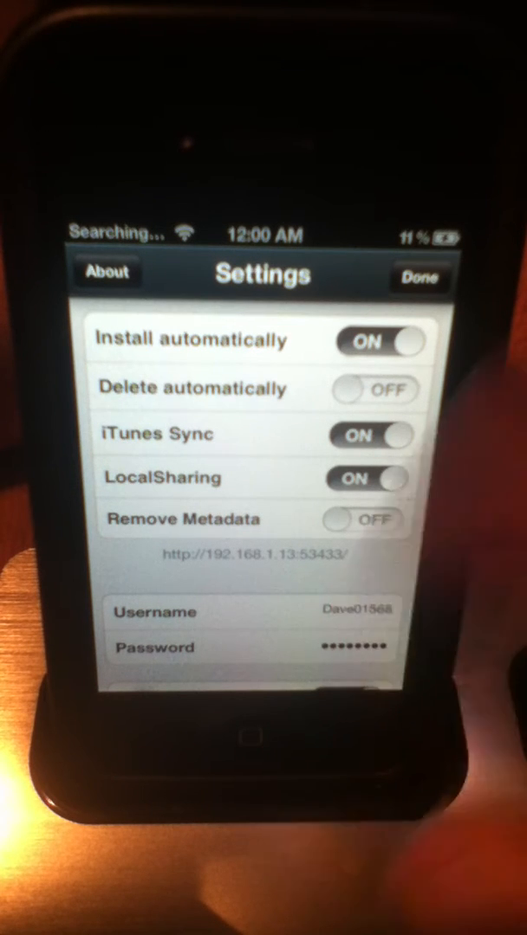
Confirm Local Notifications is ON in Settings, then return to the iPhone home screen.
{"action": "scroll", "scroll_direction": "down", "scroll_amount": 3}
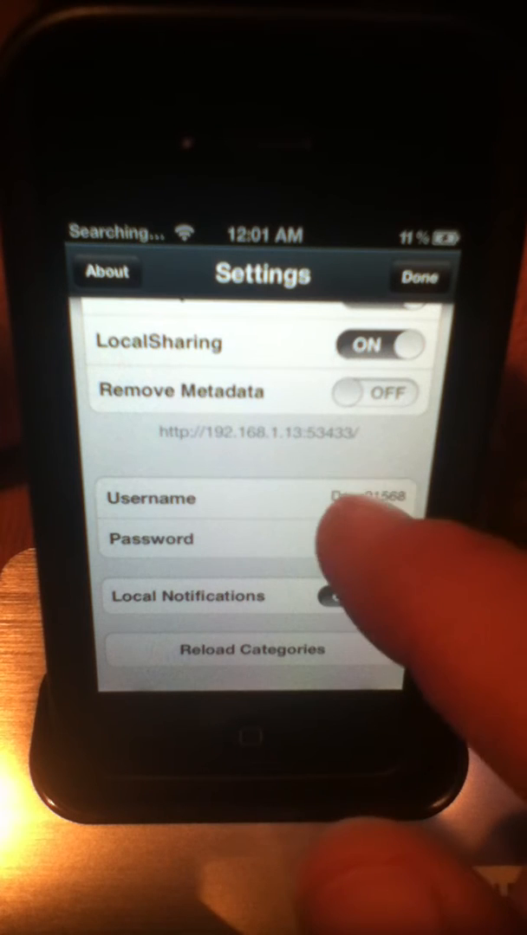
{"action": "left_click", "coordinate": [355, 596]}
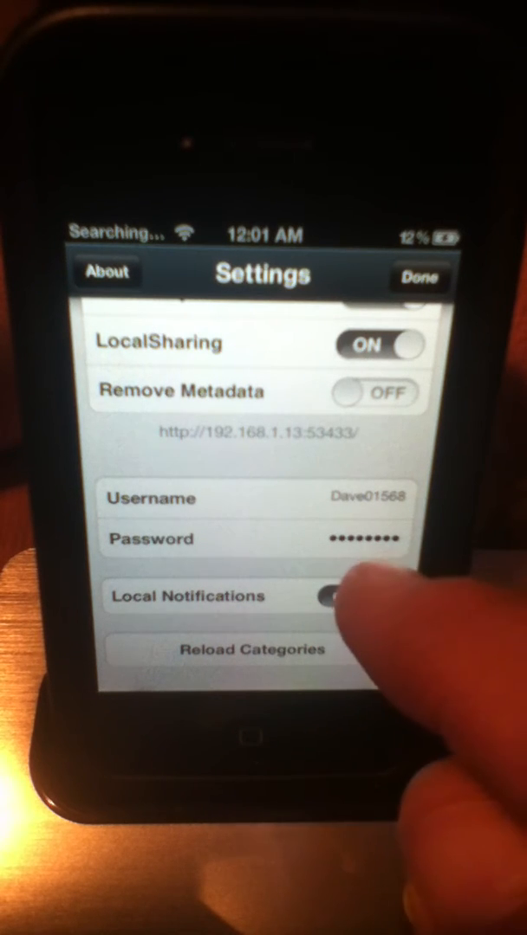
{"action": "left_click", "coordinate": [354, 596]}
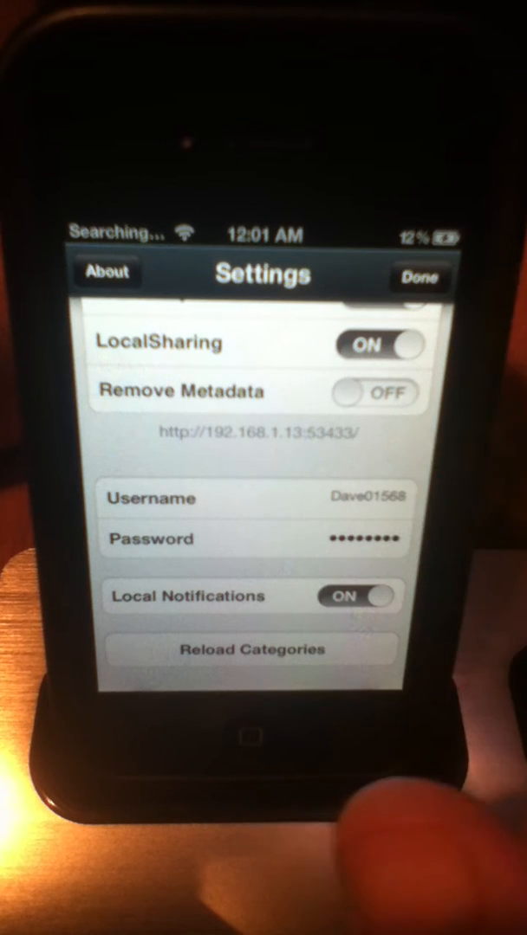
{"action": "left_click", "coordinate": [419, 274]}
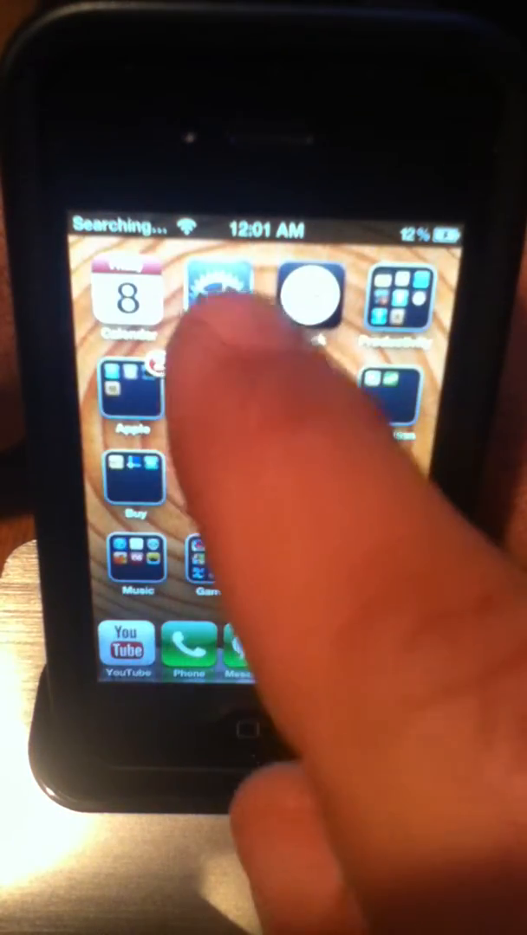
{"action": "left_click", "coordinate": [221, 309]}
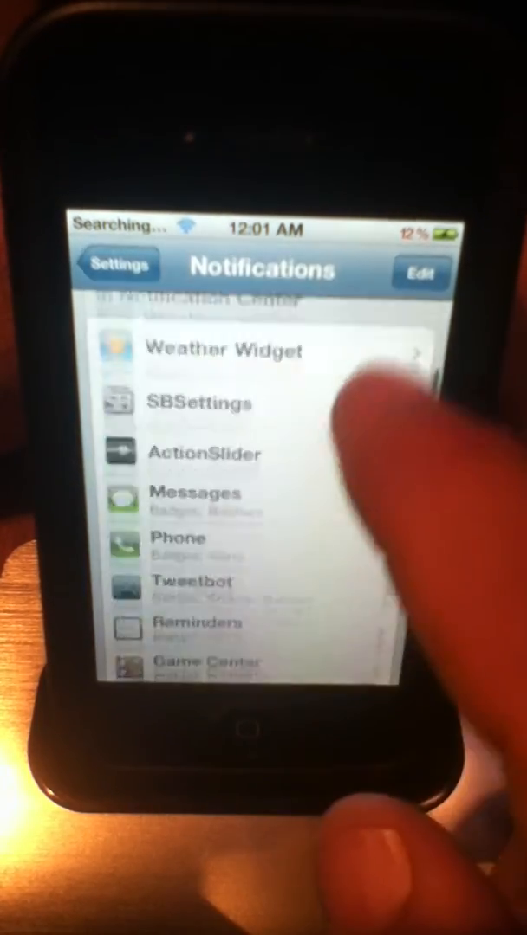
{"action": "scroll", "scroll_direction": "down", "scroll_amount": 3}
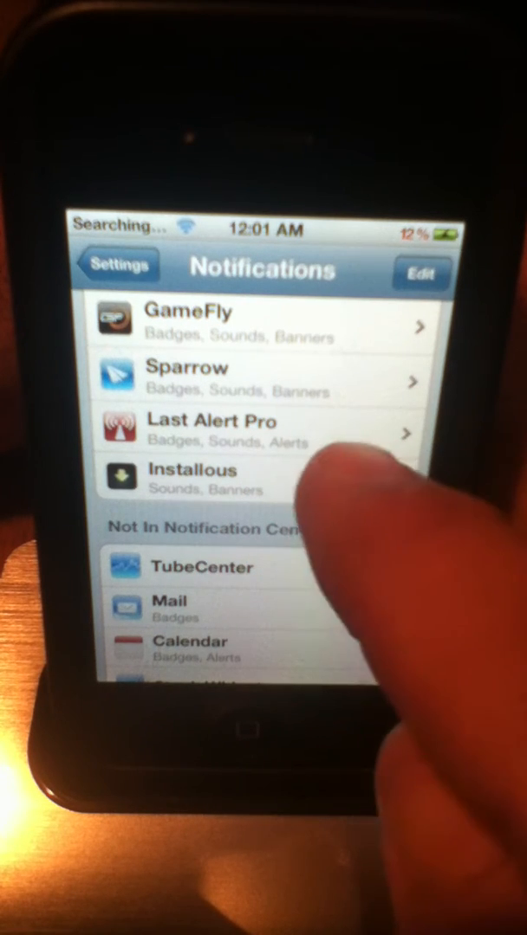
{"action": "left_click", "coordinate": [199, 481]}
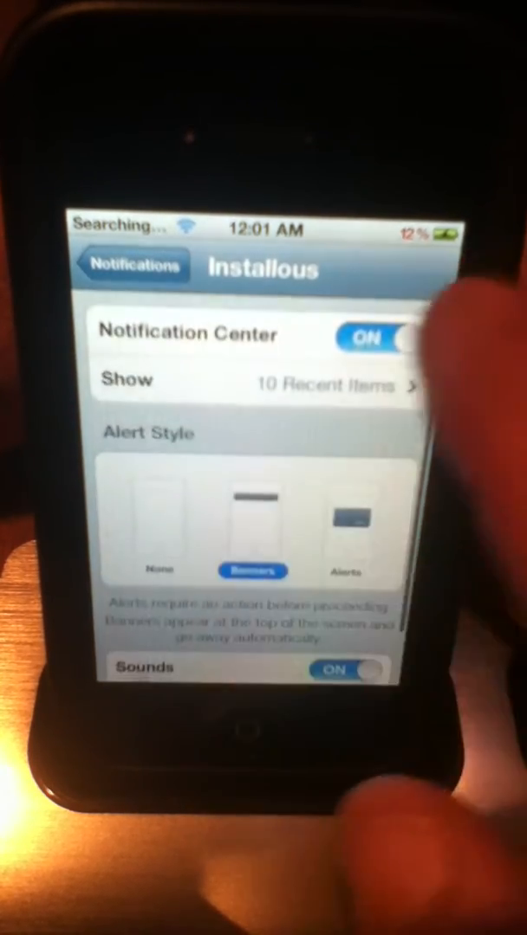
{"action": "scroll", "scroll_direction": "down", "scroll_amount": 3}
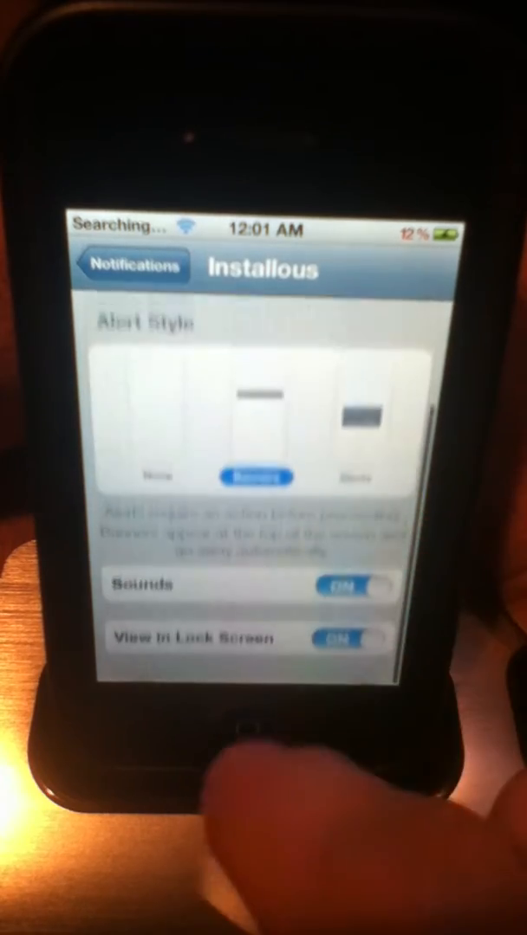
{"action": "left_click", "coordinate": [246, 734]}
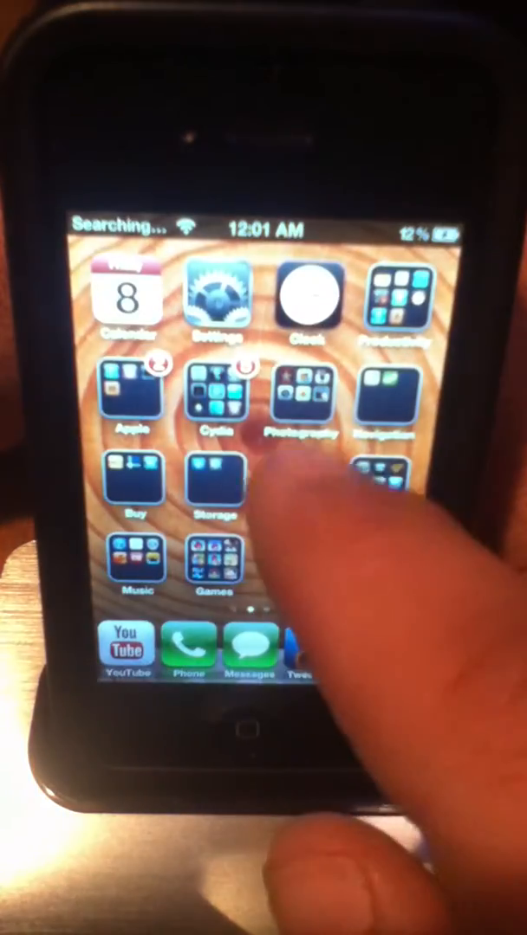
Relaunch Installous 5 and show the Browse Categories list: All Applications, Books, Business and more.
{"action": "left_click", "coordinate": [213, 399]}
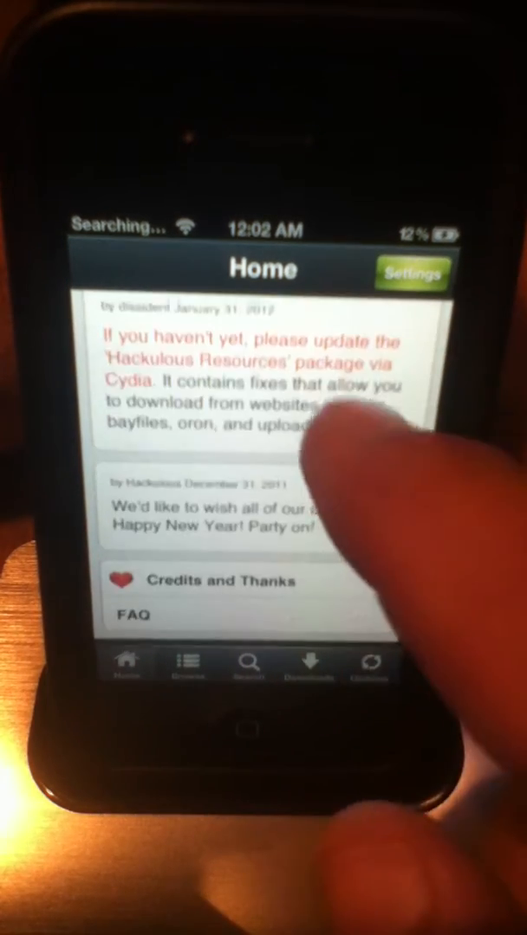
{"action": "scroll", "scroll_direction": "down", "scroll_amount": 3}
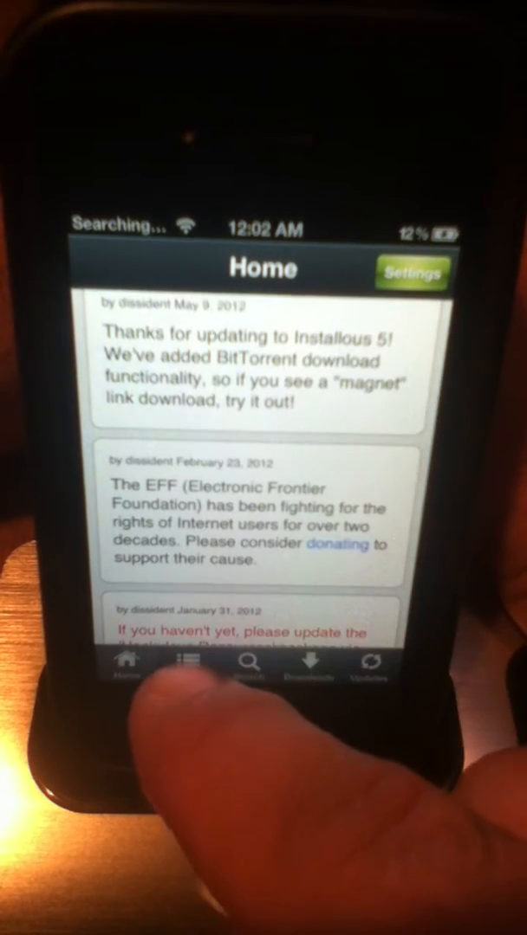
{"action": "left_click", "coordinate": [187, 665]}
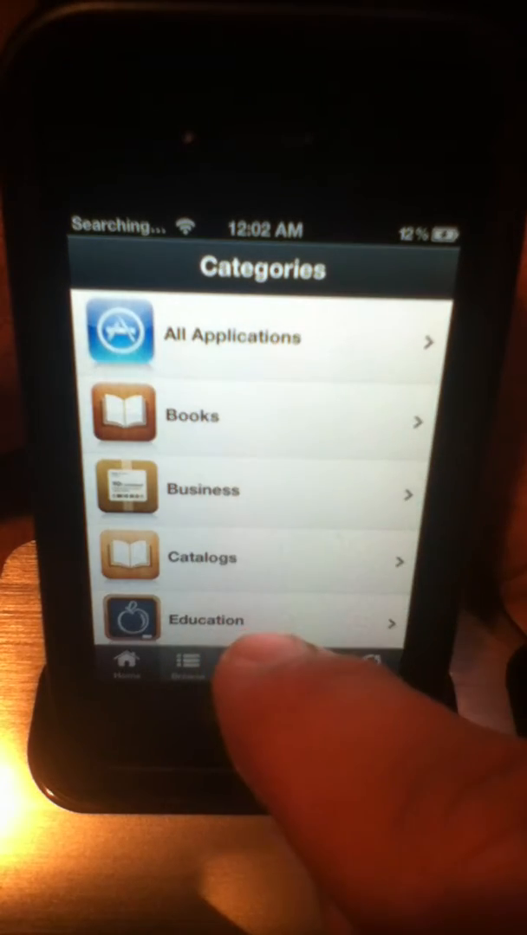
{"action": "scroll", "scroll_direction": "down", "scroll_amount": 3}
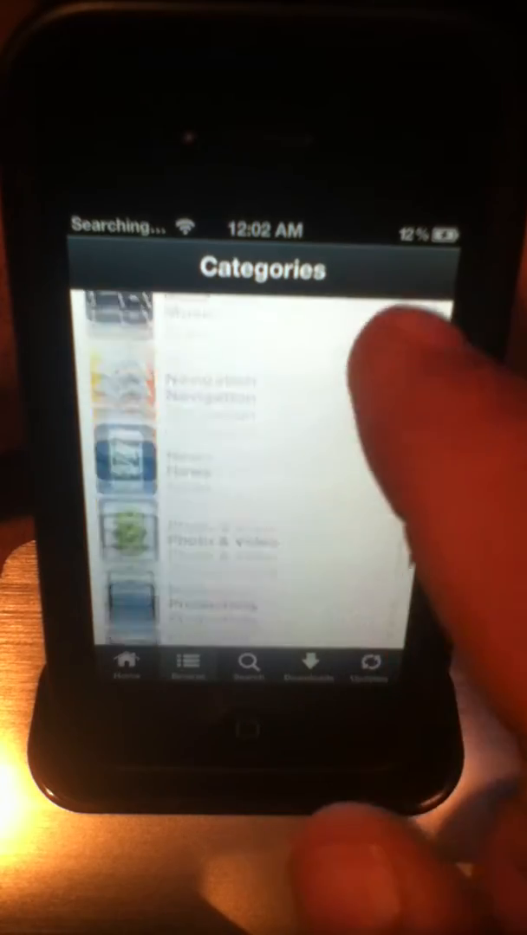
{"action": "scroll", "scroll_direction": "down", "scroll_amount": 3}
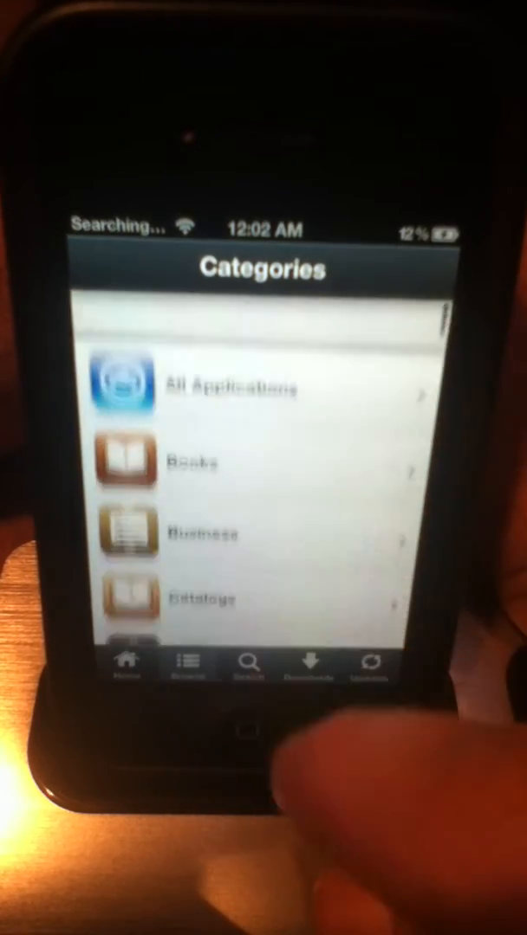
{"action": "scroll", "scroll_direction": "down", "scroll_amount": 3}
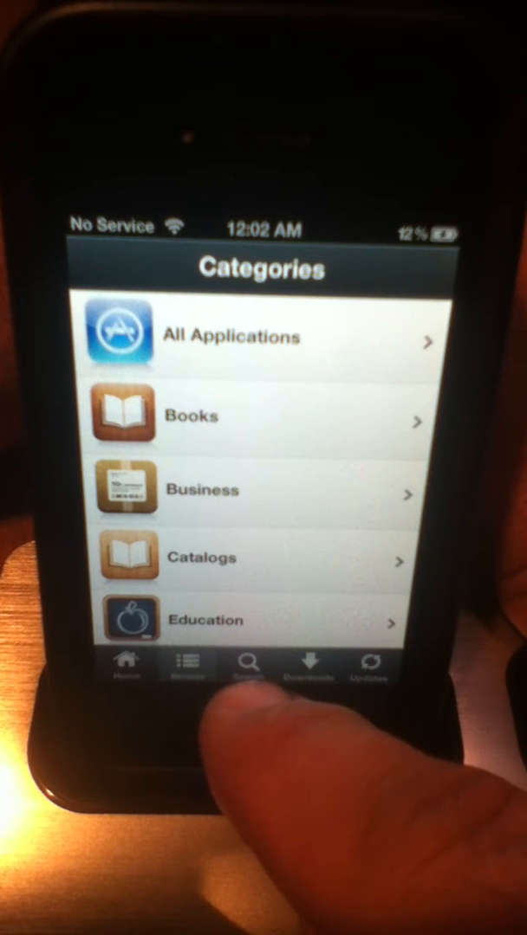
Search for Pages to show its results, then move to the Downloads list of IPA files.
{"action": "left_click", "coordinate": [249, 667]}
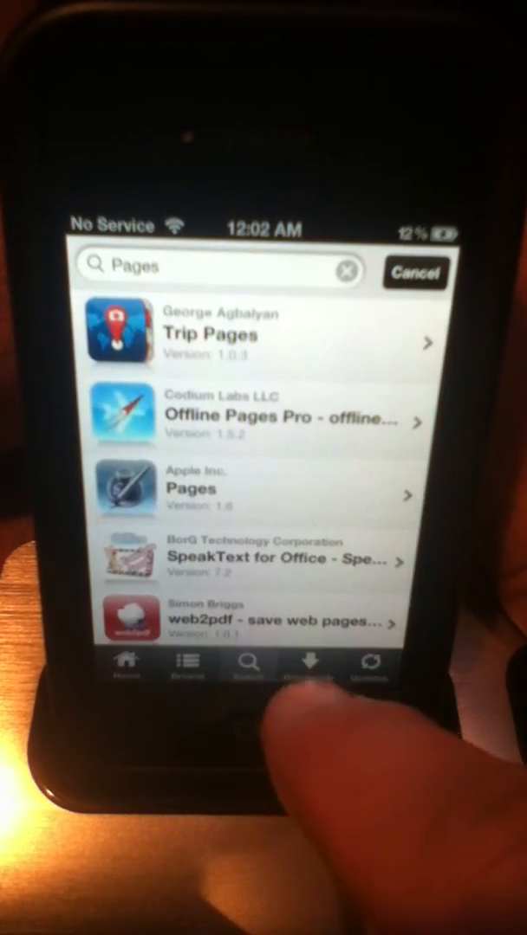
{"action": "left_click", "coordinate": [309, 667]}
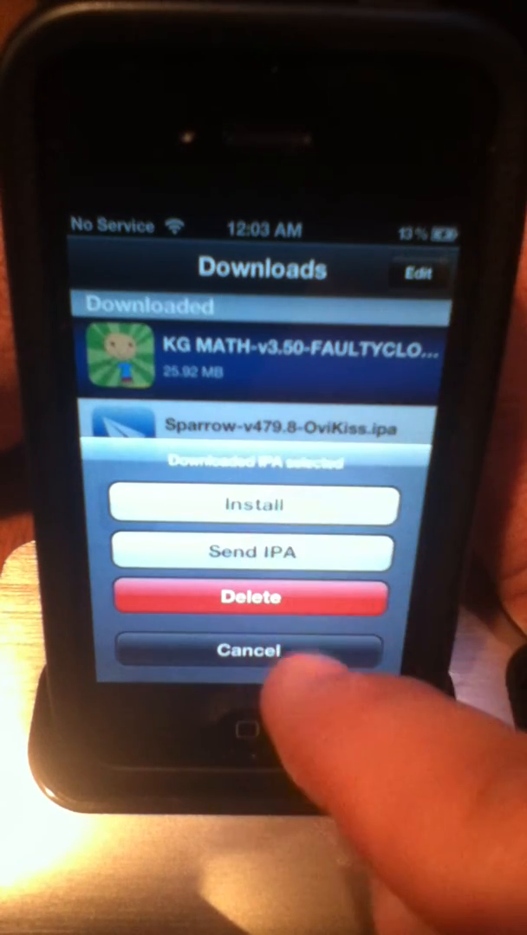
Cancel the action sheet so the Downloads list shows KG Math, Sparrow and Warship Vs Alien.
{"action": "left_click", "coordinate": [251, 651]}
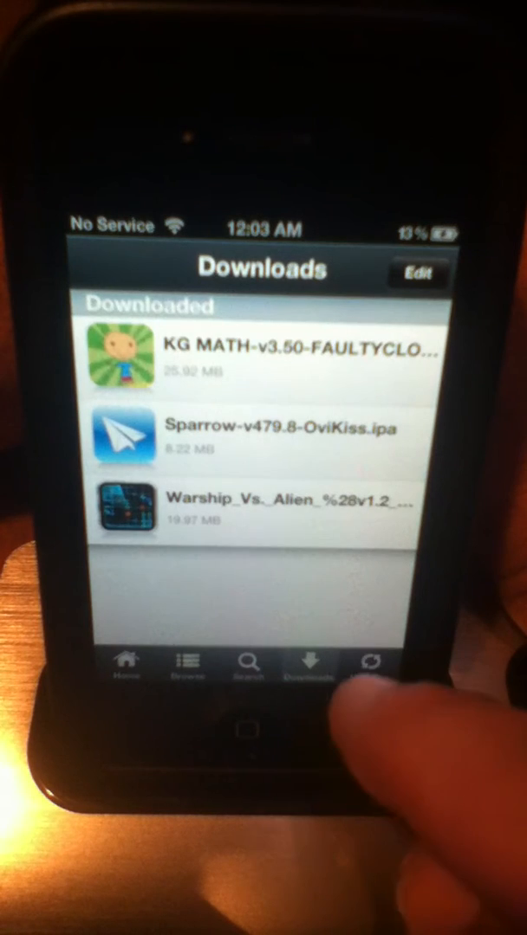
Show the Updates list with newer versions of Angry Birds, PianoMan and iPhoto.
{"action": "left_click", "coordinate": [367, 662]}
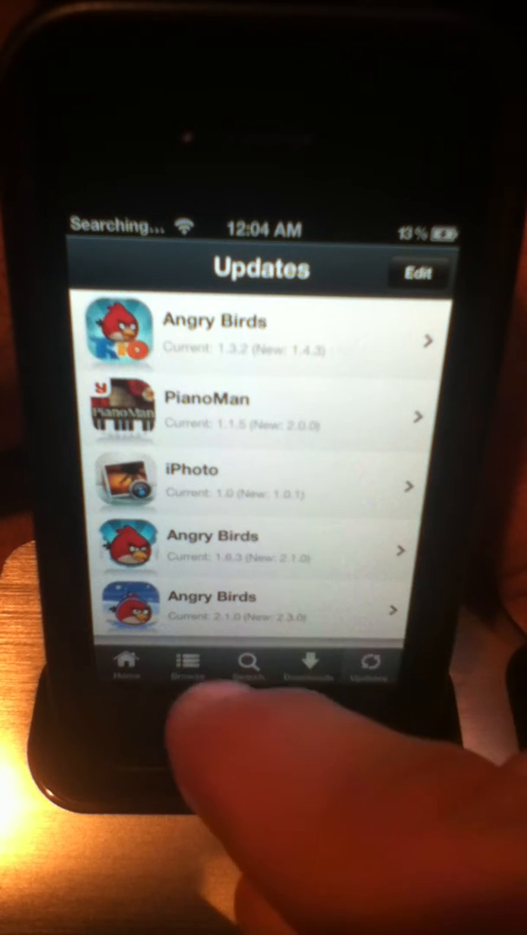
In Downloads, view and cancel the Sparrow IPA's options unchanged, then go to the Home news page.
{"action": "left_click", "coordinate": [308, 662]}
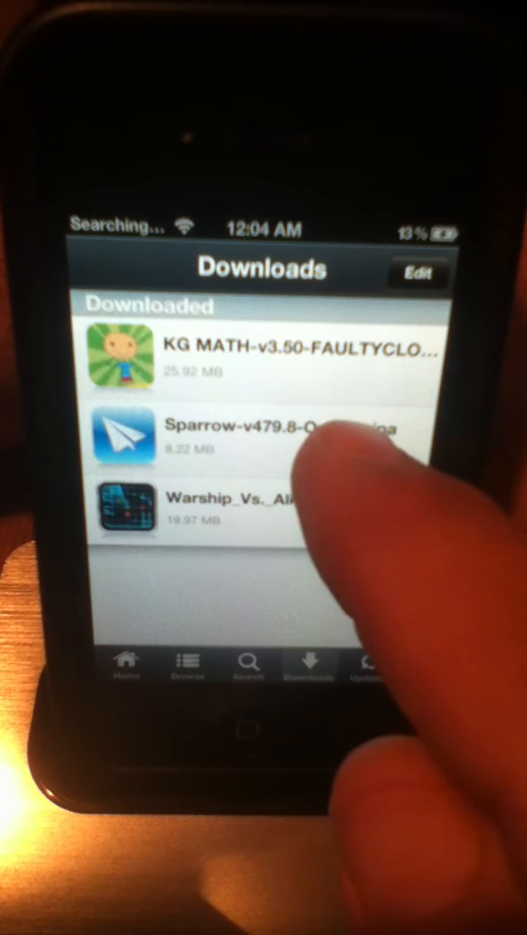
{"action": "left_click", "coordinate": [260, 433]}
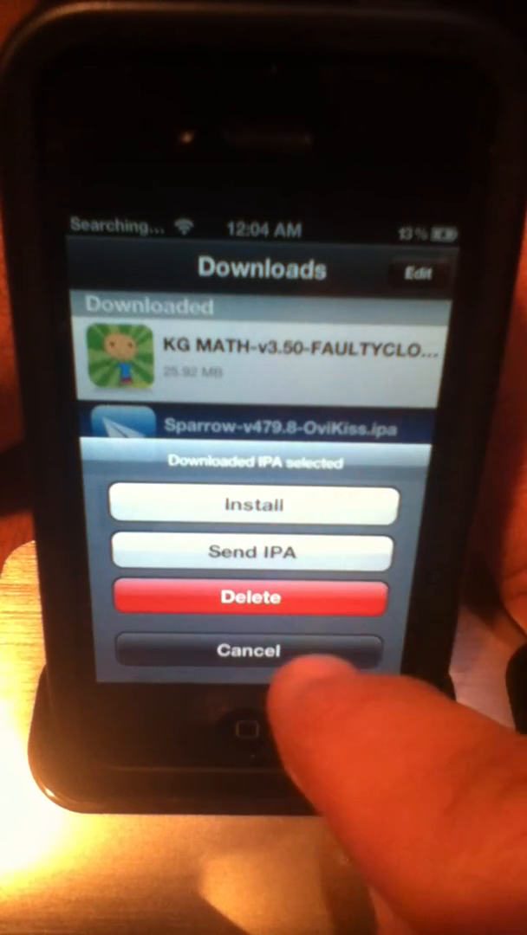
{"action": "left_click", "coordinate": [249, 650]}
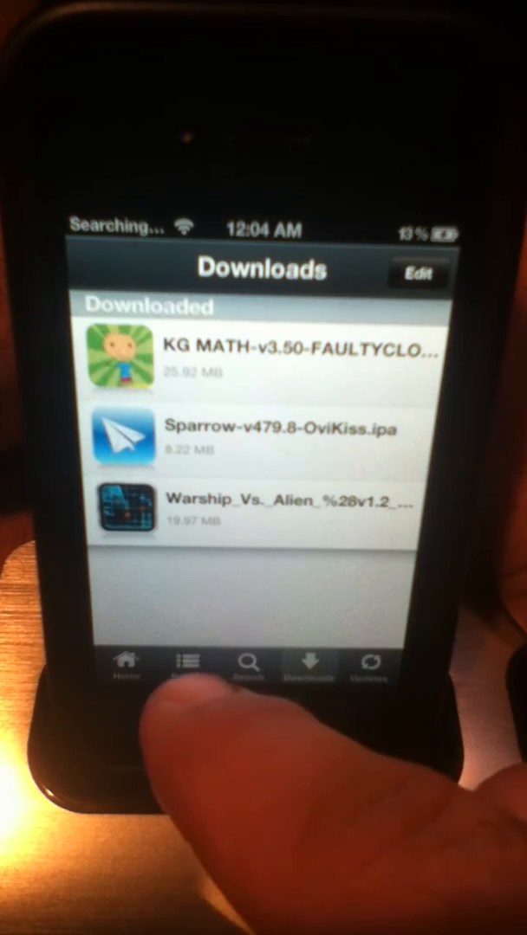
{"action": "left_click", "coordinate": [135, 672]}
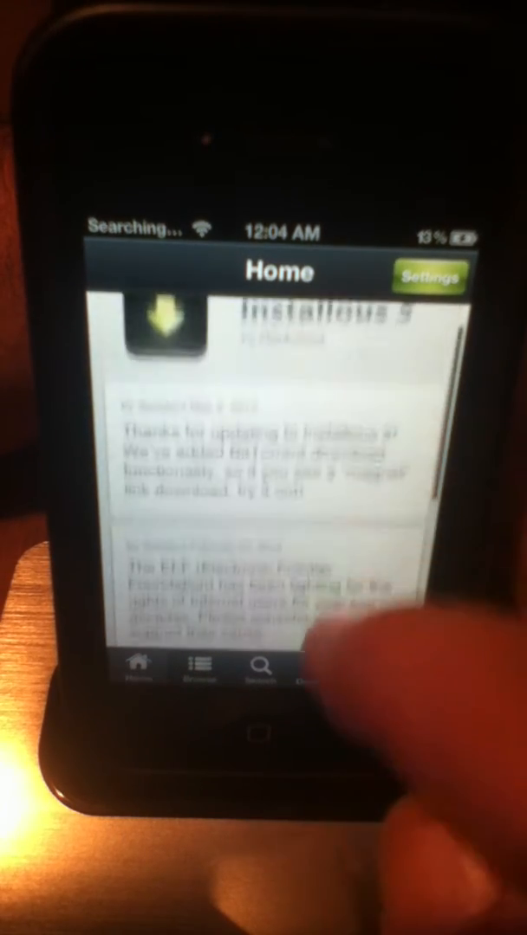
From Search, open the Pages app's details page from Apple Inc., version 1.6.
{"action": "left_click", "coordinate": [199, 667]}
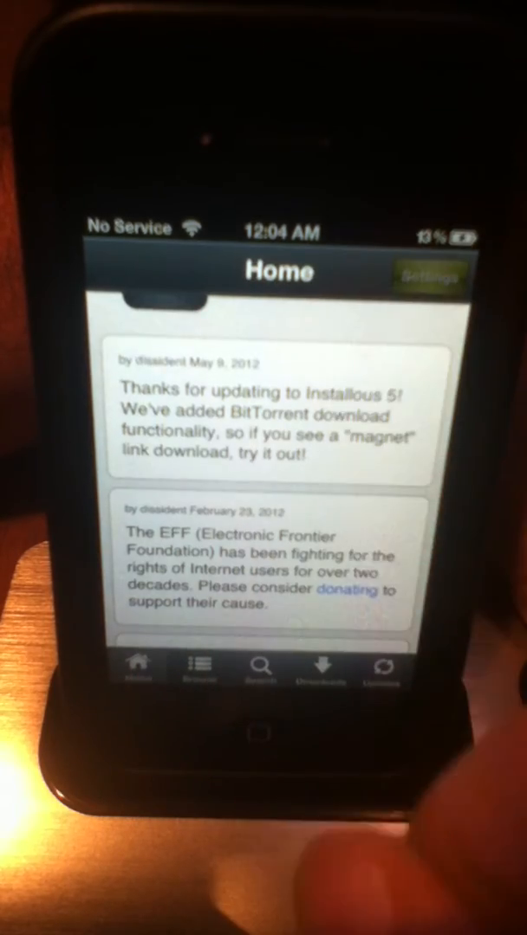
{"action": "left_click", "coordinate": [429, 276]}
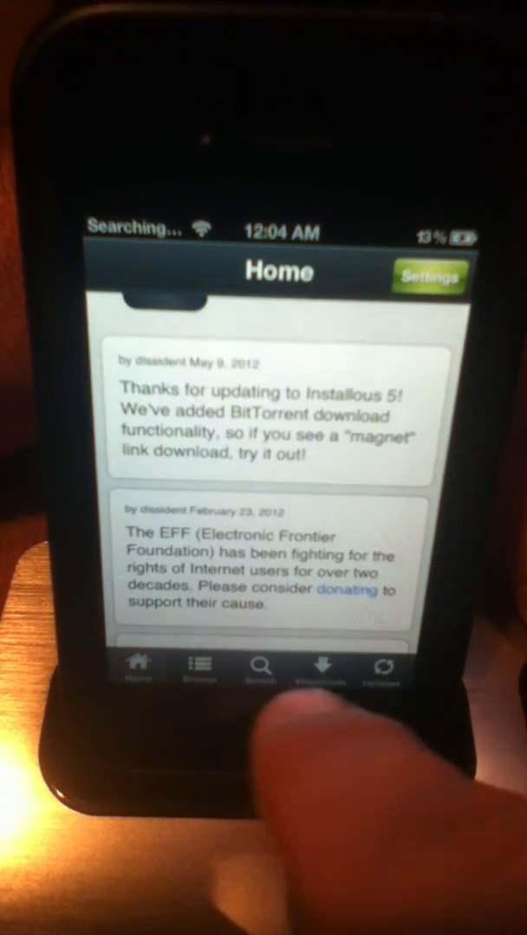
{"action": "left_click", "coordinate": [323, 667]}
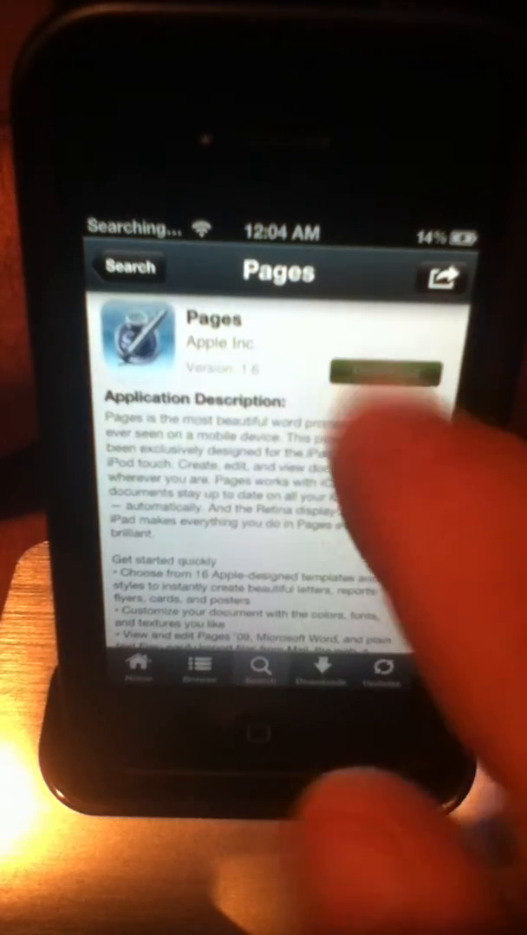
Show and scroll the download mirror list for Pages before returning to Downloads.
{"action": "left_click", "coordinate": [388, 374]}
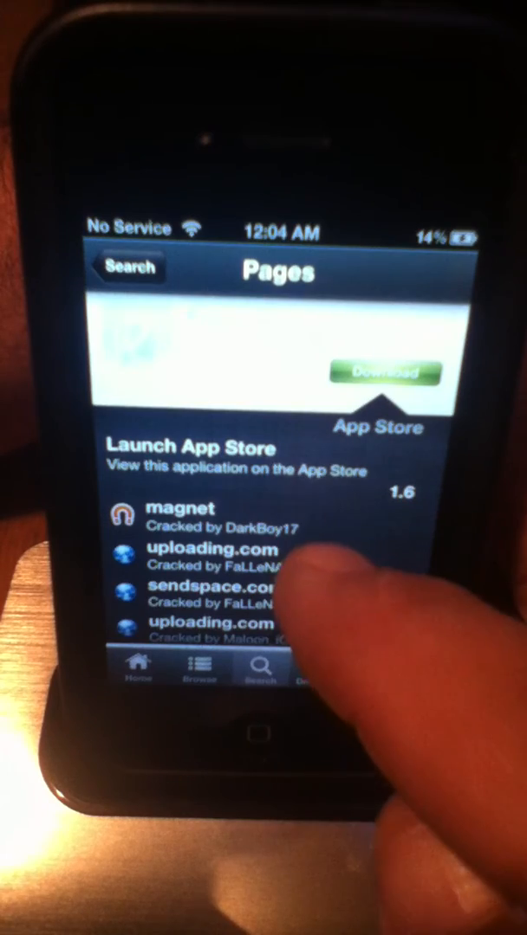
{"action": "scroll", "scroll_direction": "down", "scroll_amount": 3}
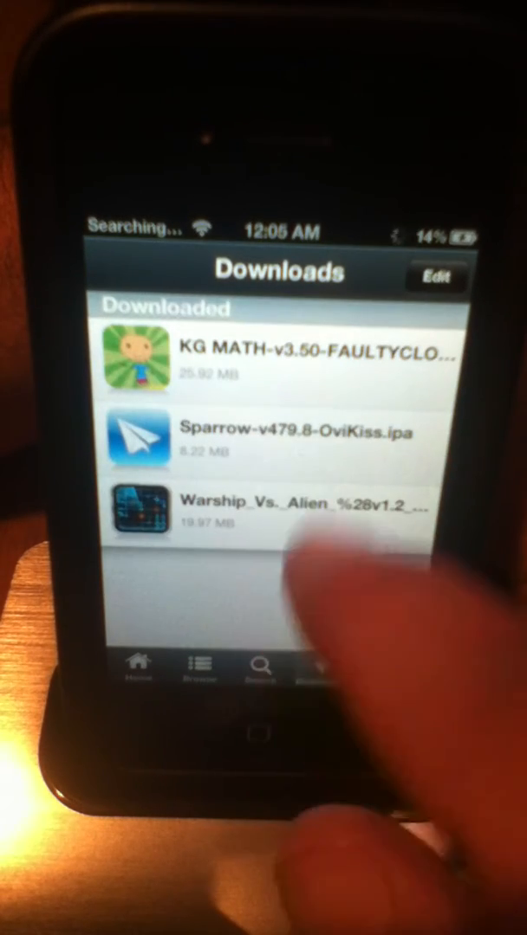
Start a Pages download that opens a captcha page, then switch to the Browse Categories list.
{"action": "left_click", "coordinate": [381, 667]}
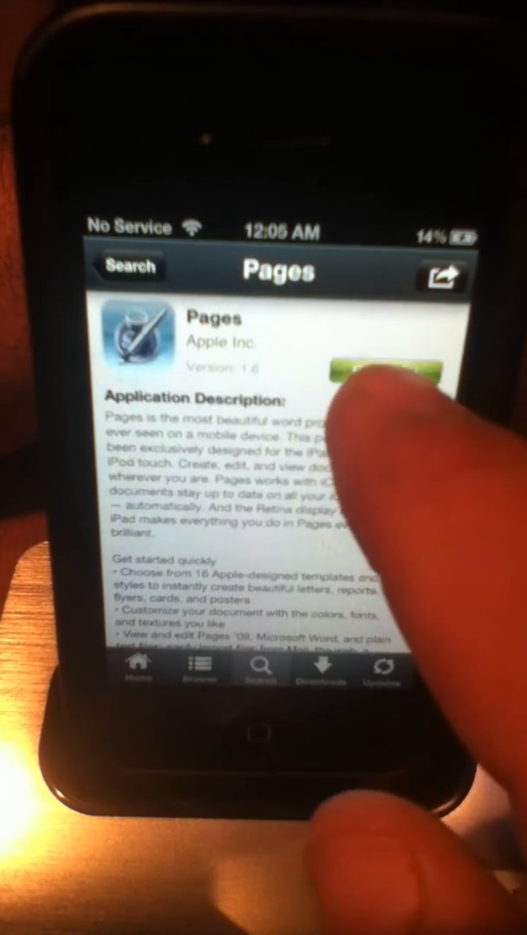
{"action": "left_click", "coordinate": [385, 372]}
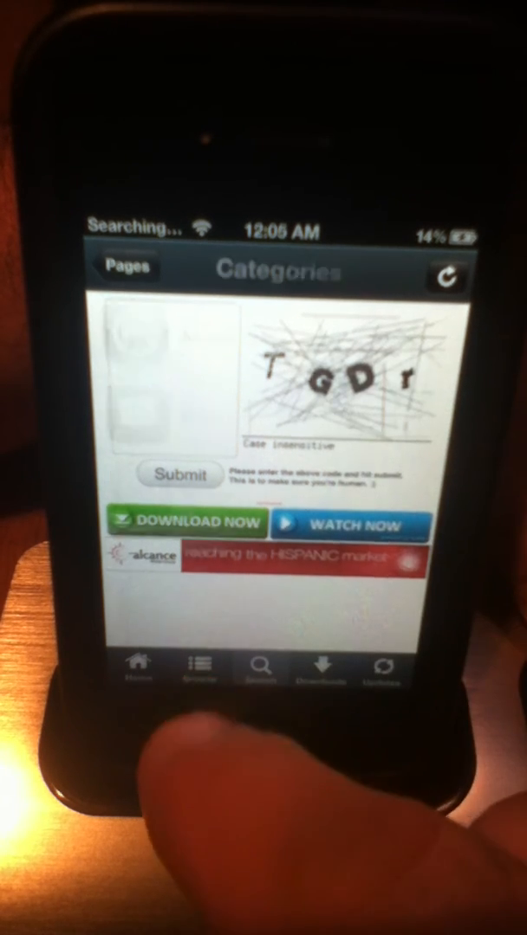
{"action": "left_click", "coordinate": [178, 475]}
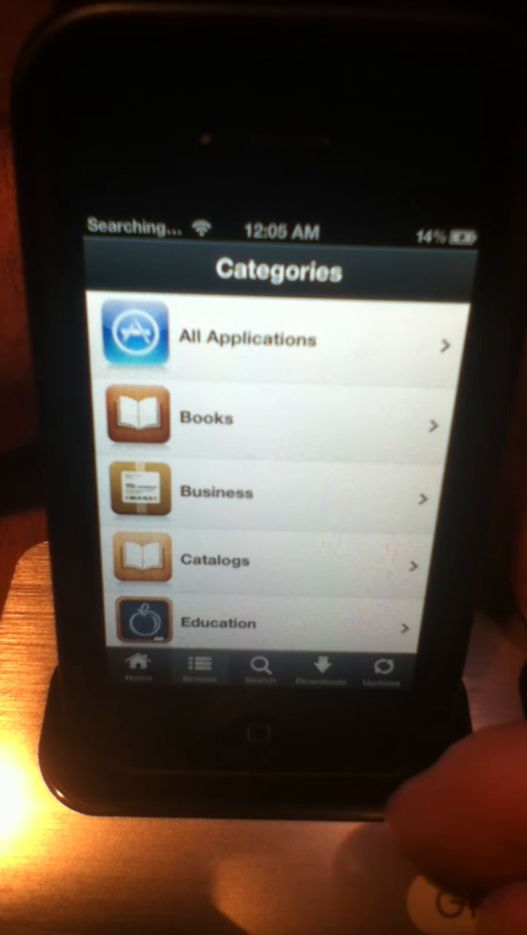